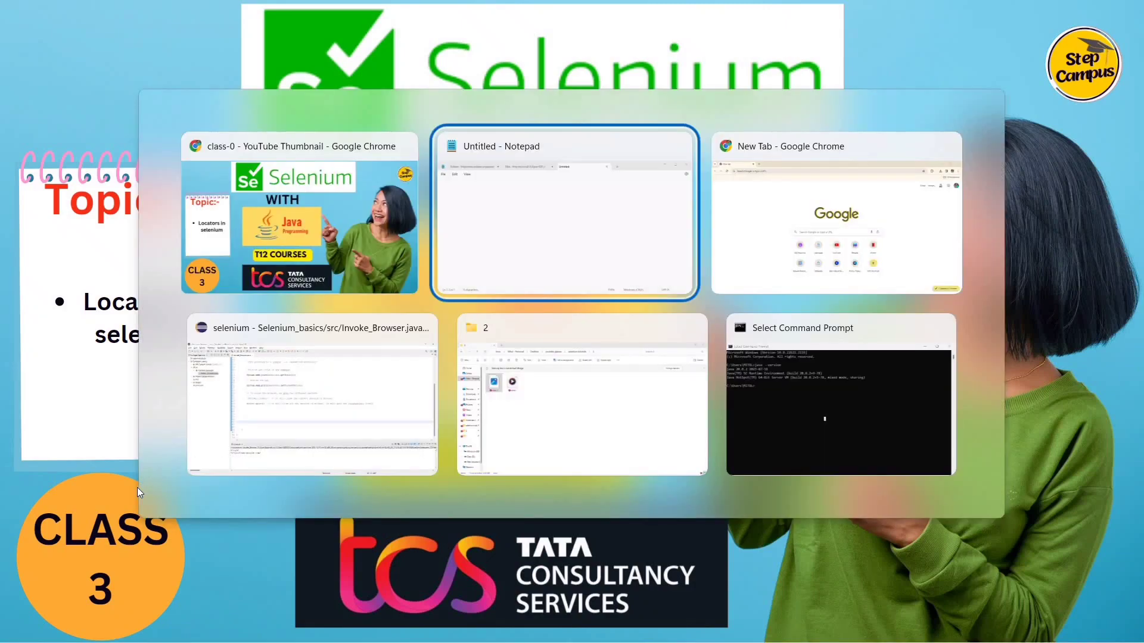
# Step: Switch back to the Chrome window showing Google results for facebook
pyautogui.click(835, 212)
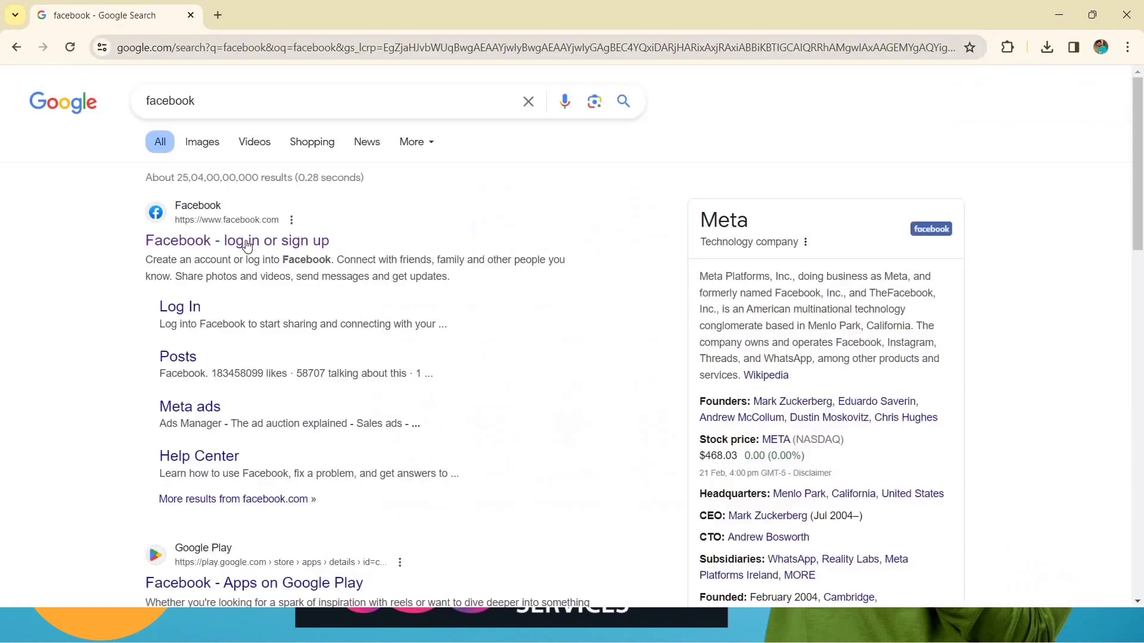
pyautogui.click(235, 239)
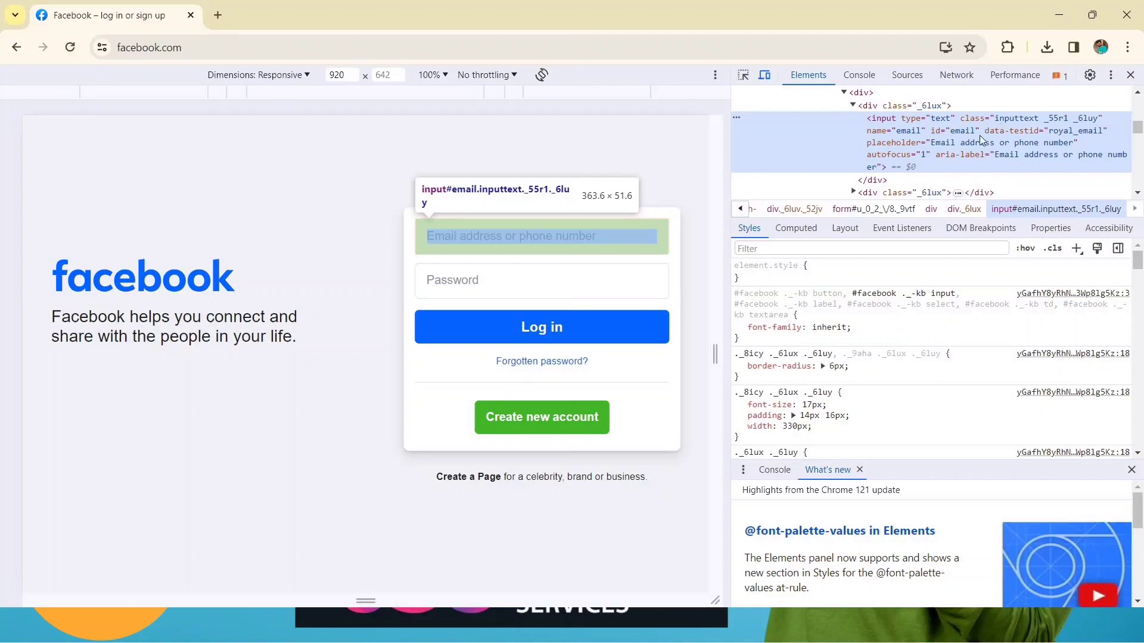
pyautogui.moveTo(968, 163)
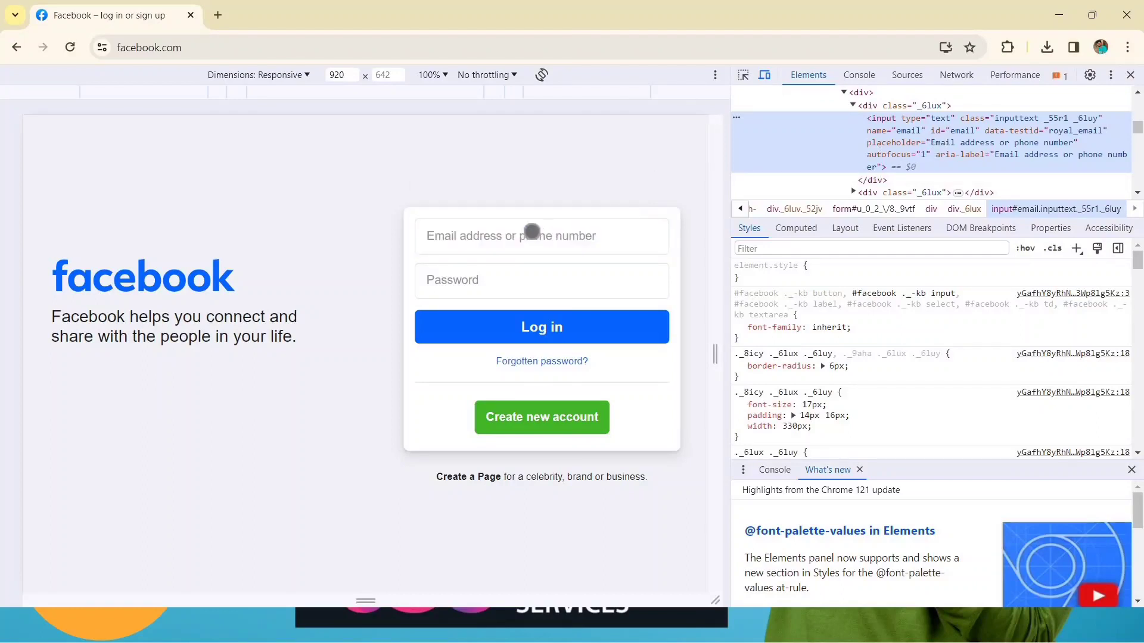
pyautogui.moveTo(942, 150)
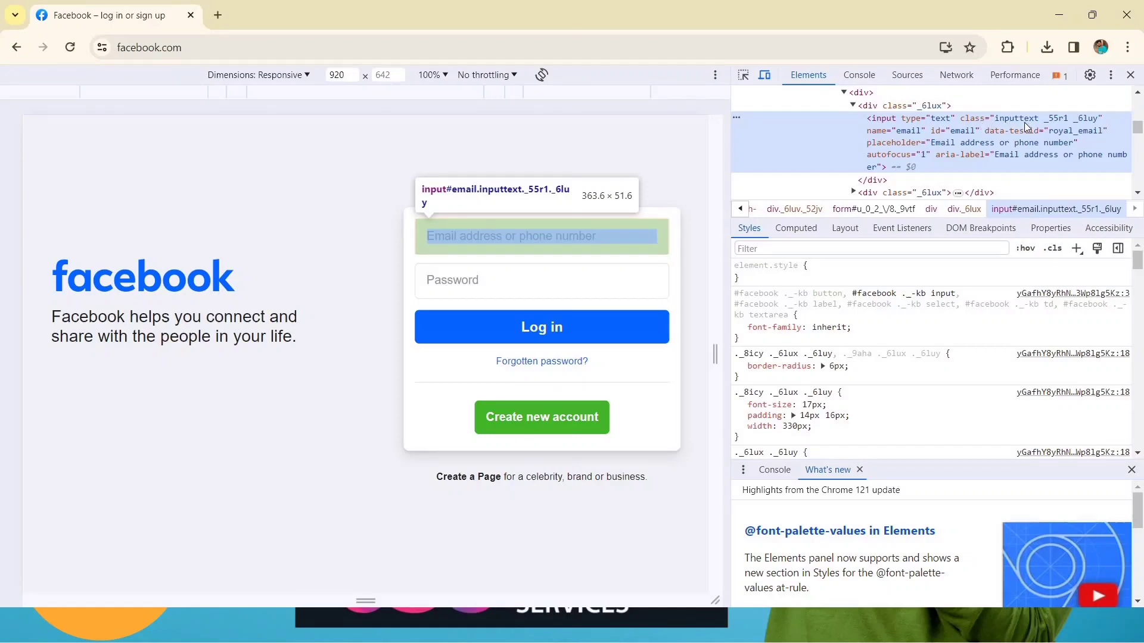
pyautogui.moveTo(948, 151)
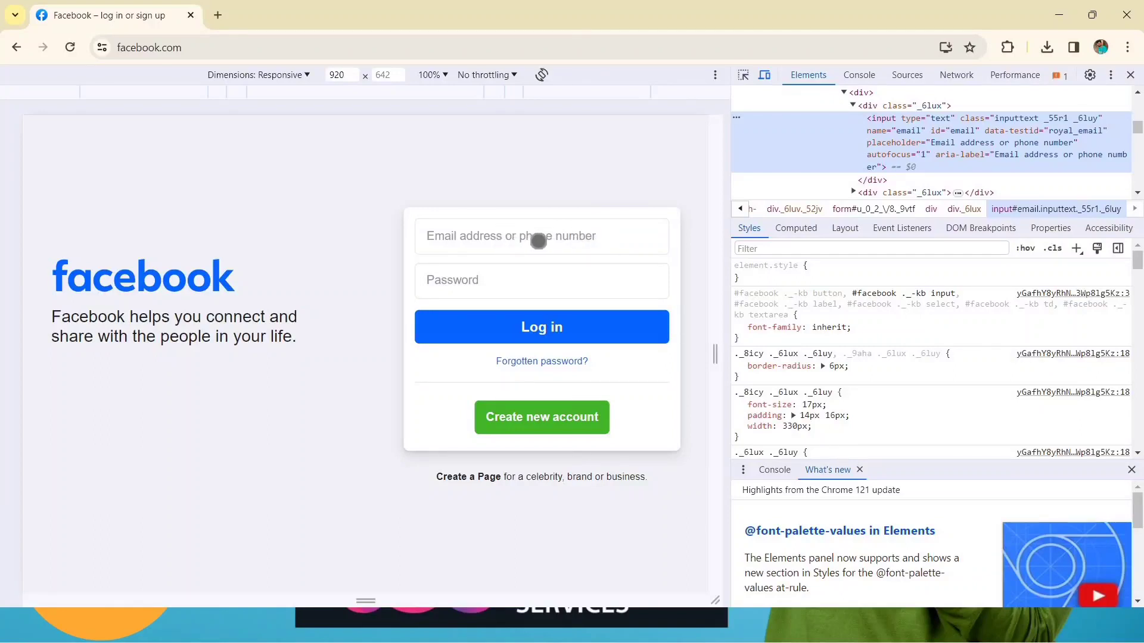
pyautogui.moveTo(503, 250)
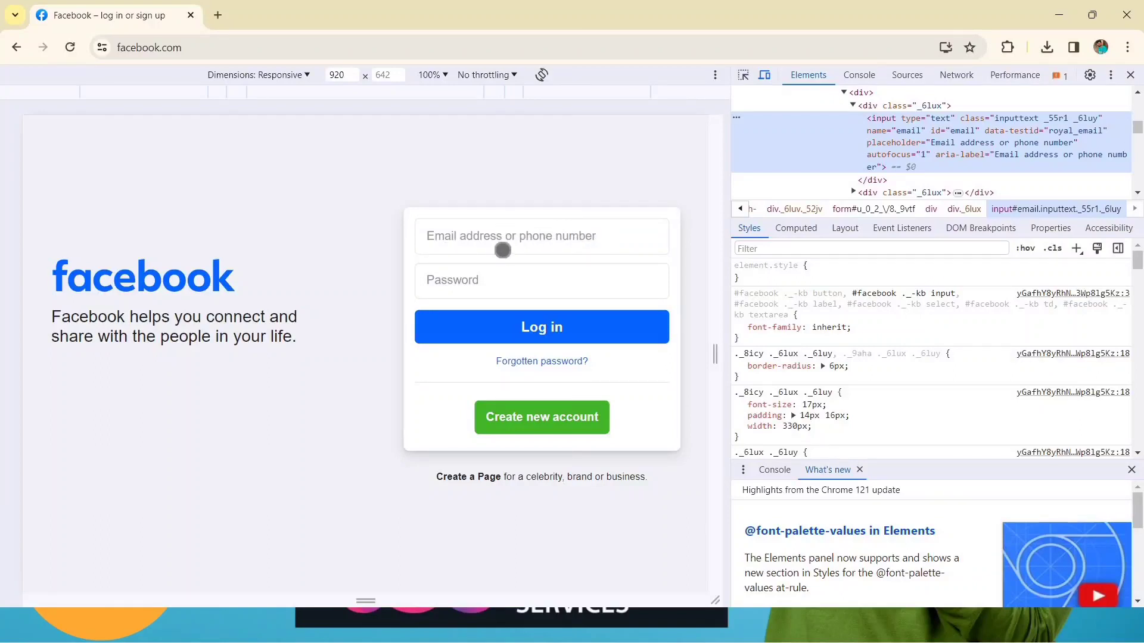
pyautogui.moveTo(533, 243)
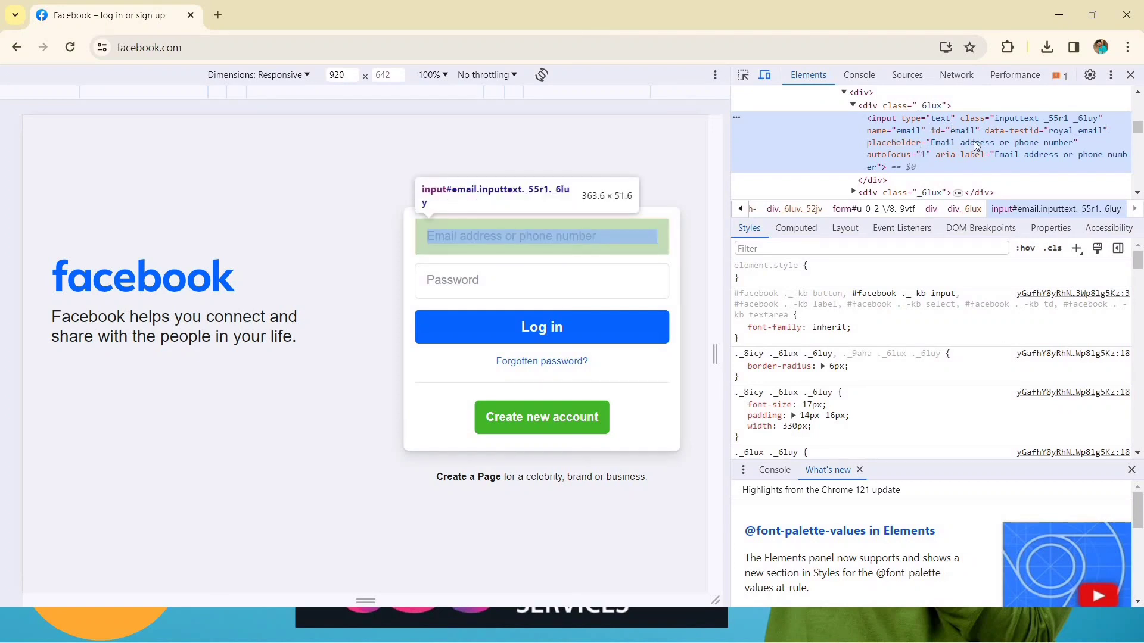
pyautogui.moveTo(899, 150)
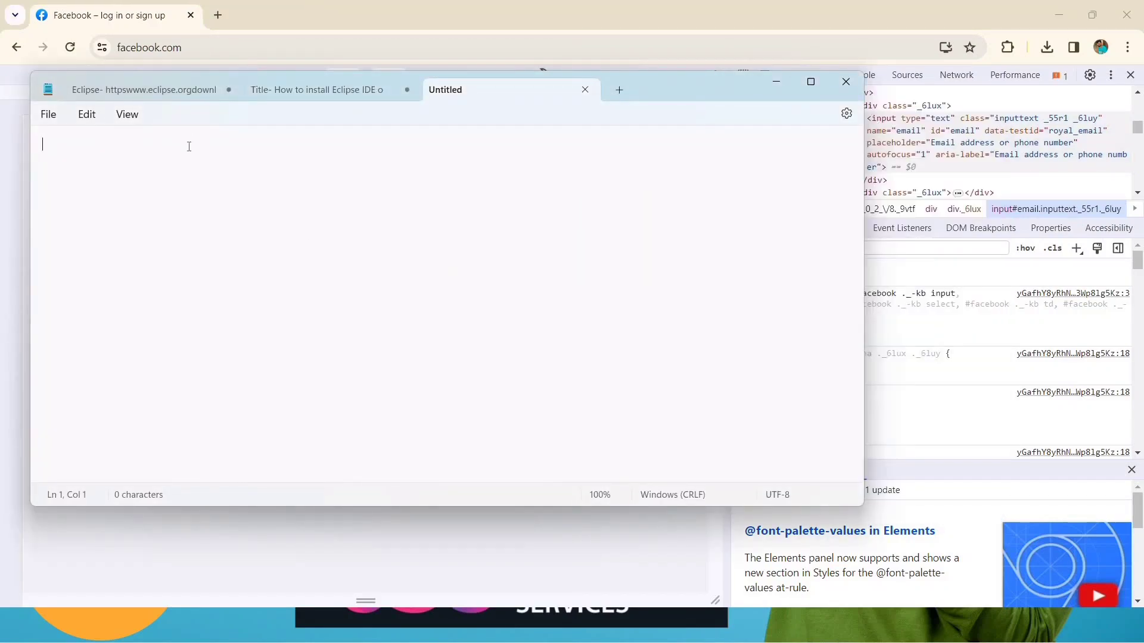
# Step: Write the heading 'Locators in selenium:-' and the first entries 1) ID and 2) CLASS
pyautogui.write('Locato')
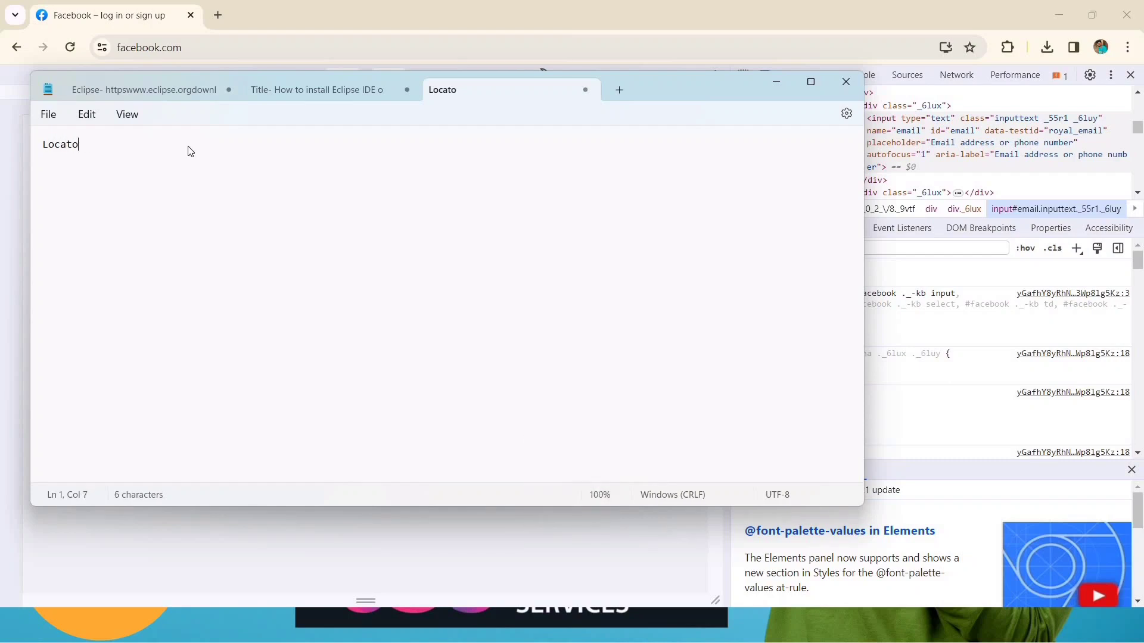
pyautogui.write('rs in')
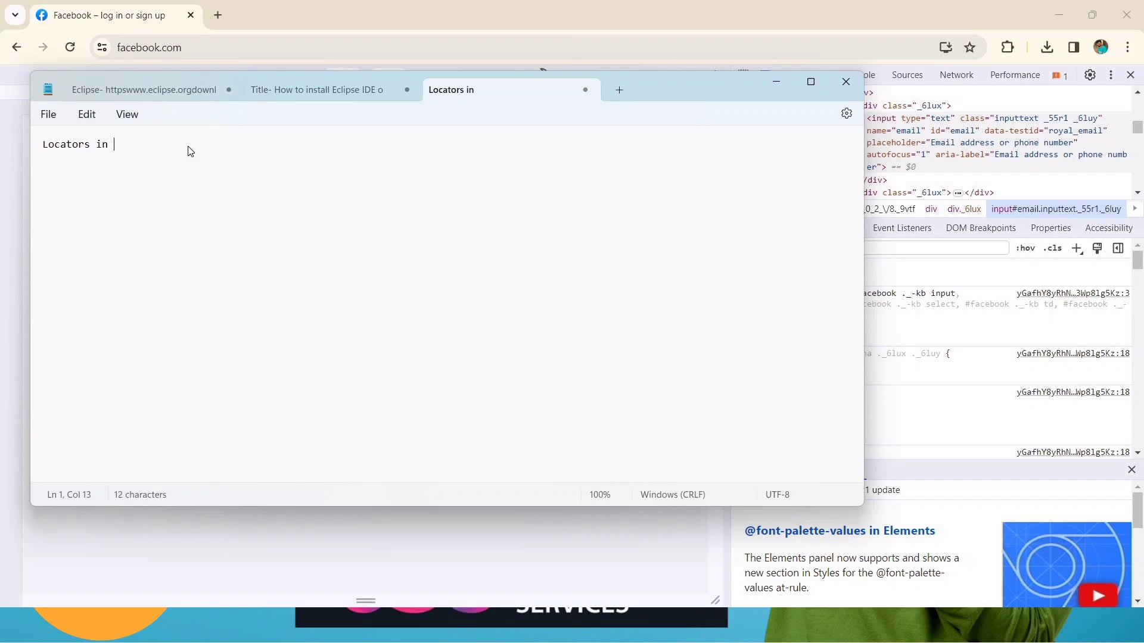
pyautogui.write('selenium:-')
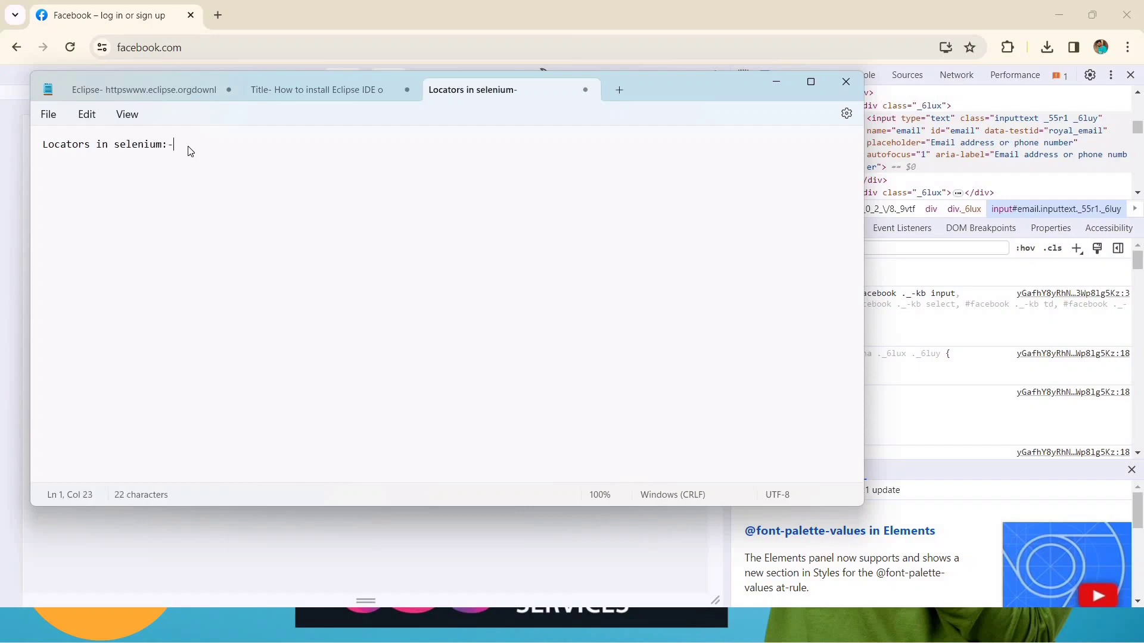
pyautogui.write('1)')
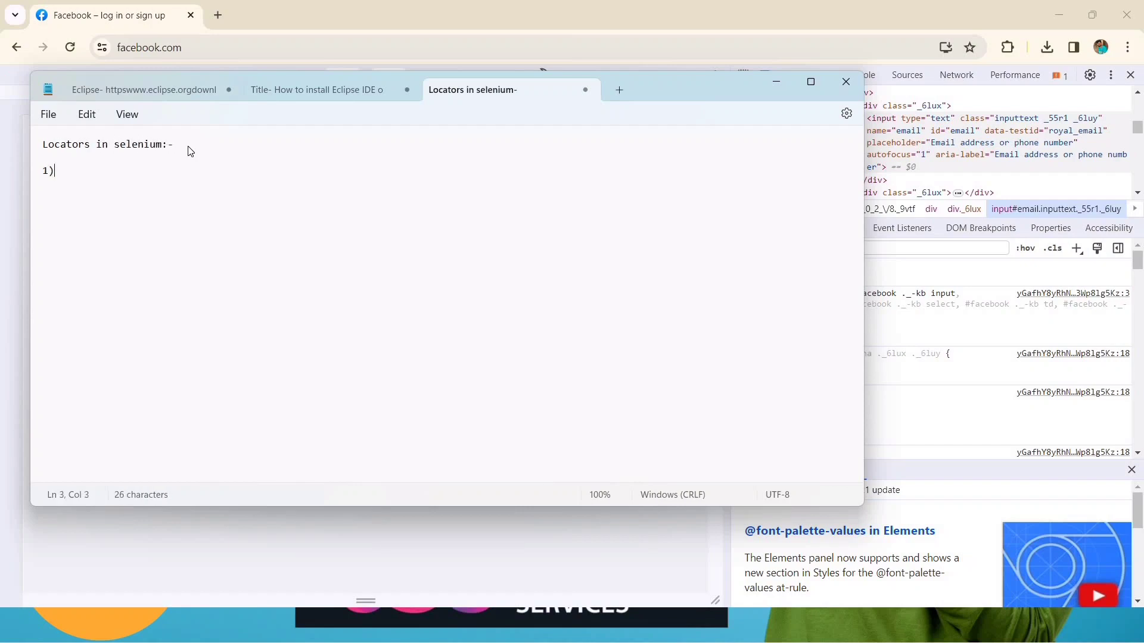
pyautogui.write('ID')
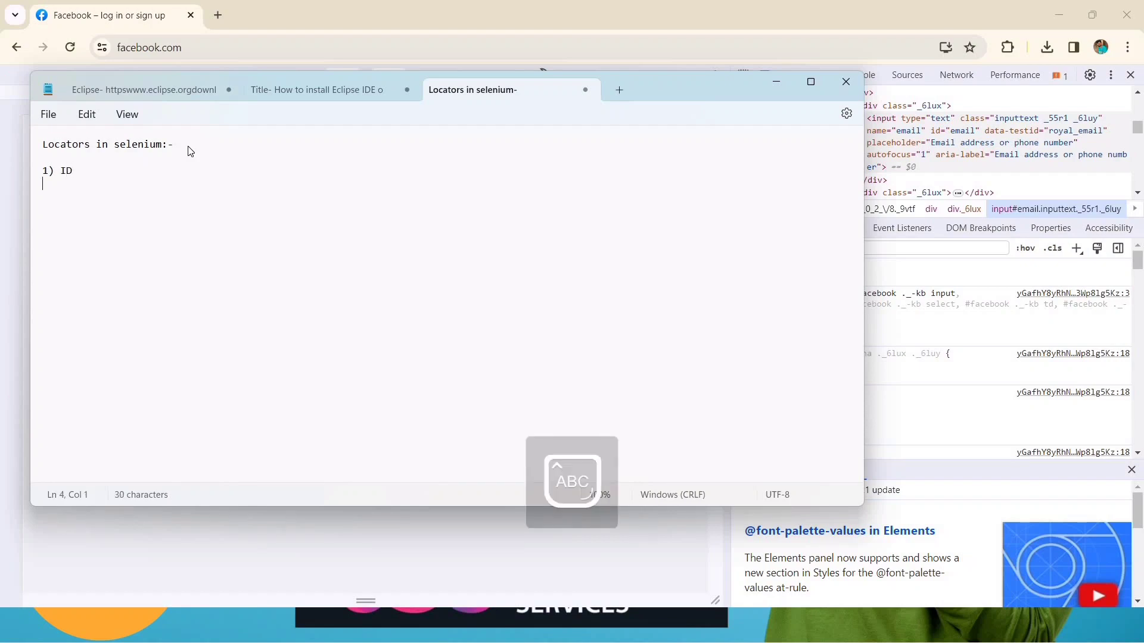
pyautogui.write('2)')
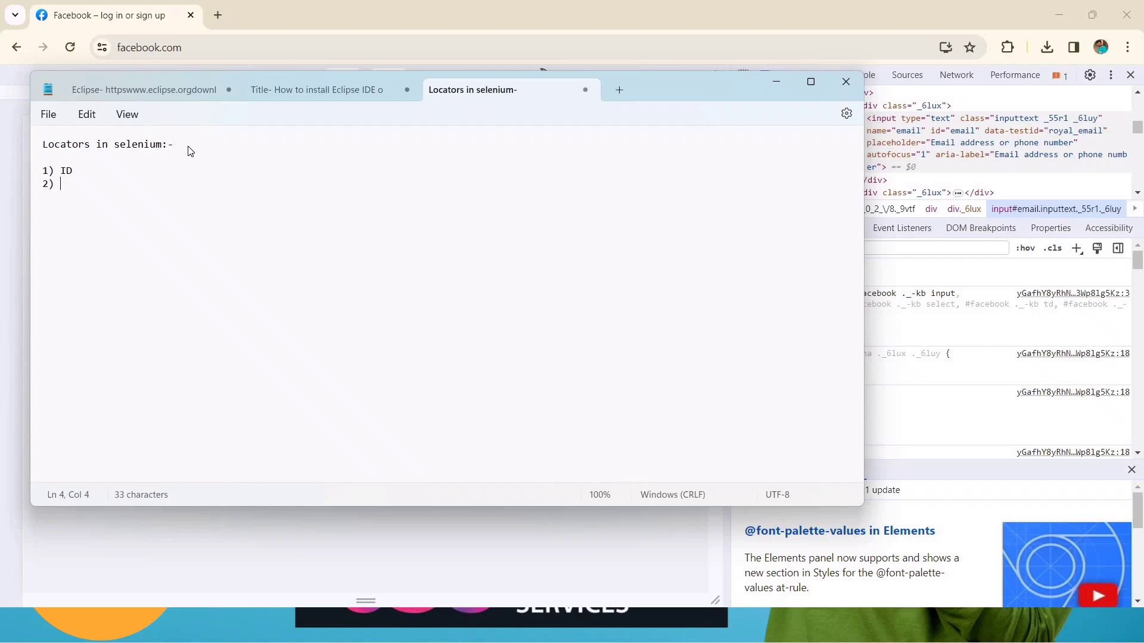
pyautogui.write('CLASS')
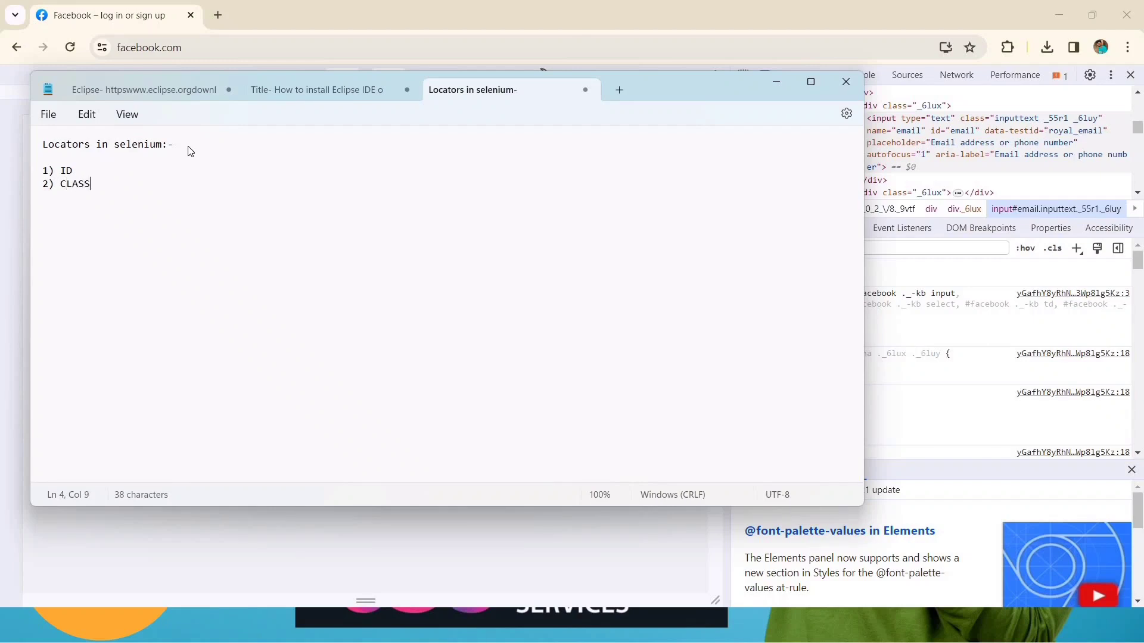
pyautogui.press('Enter')
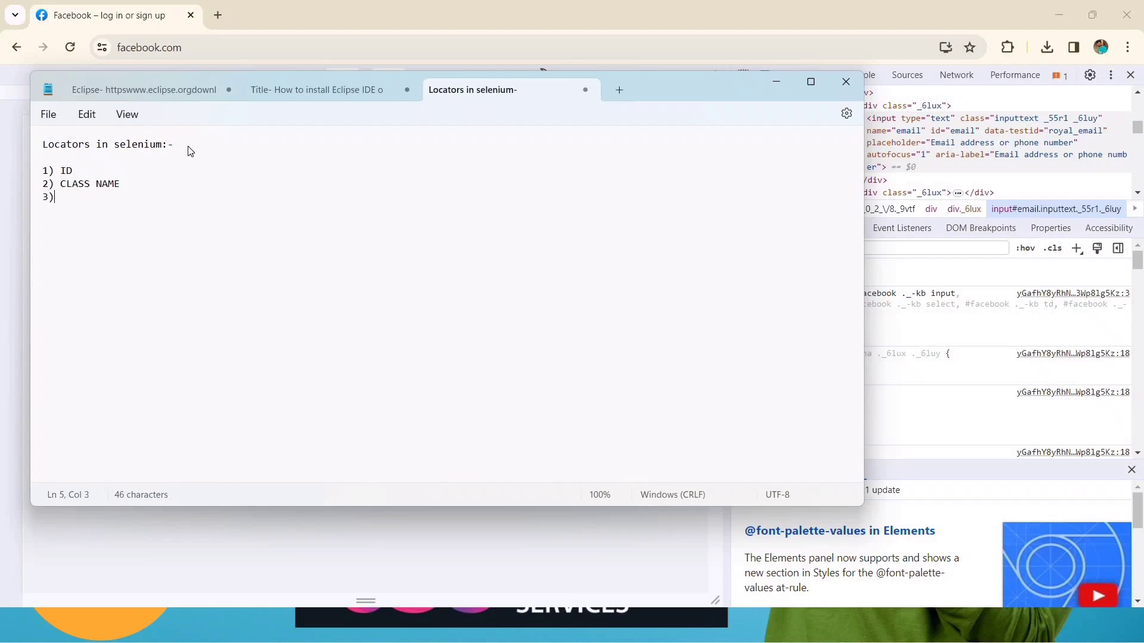
# Step: Add the entries XPATH, CSS SELECTOR and 5) TAG NAME to the list
pyautogui.write('XPATH')
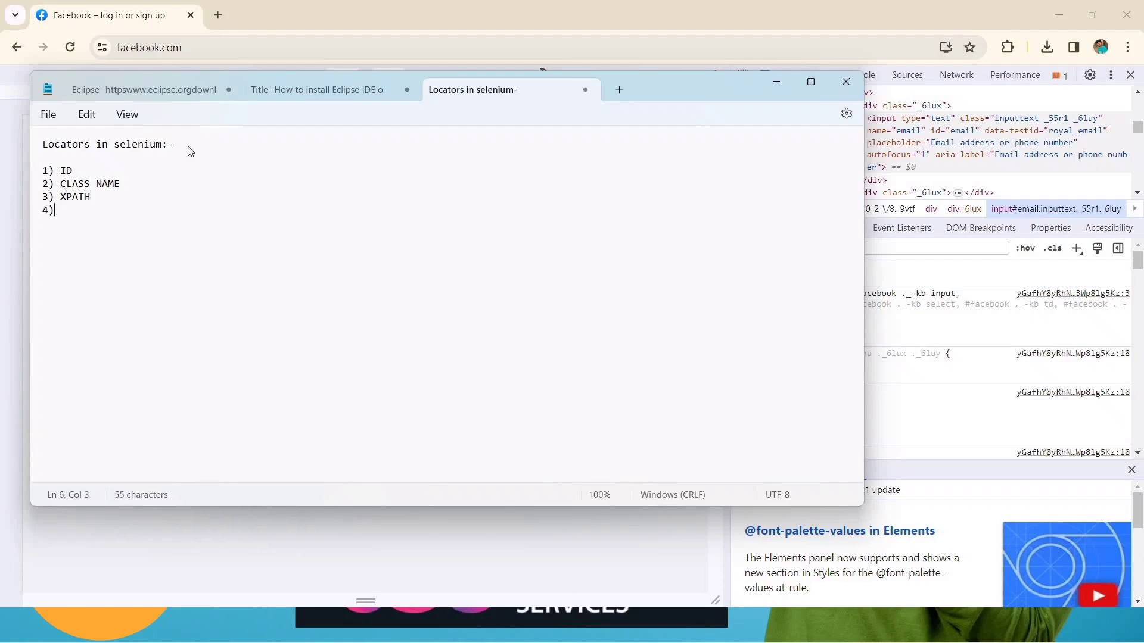
pyautogui.write('CSS SE')
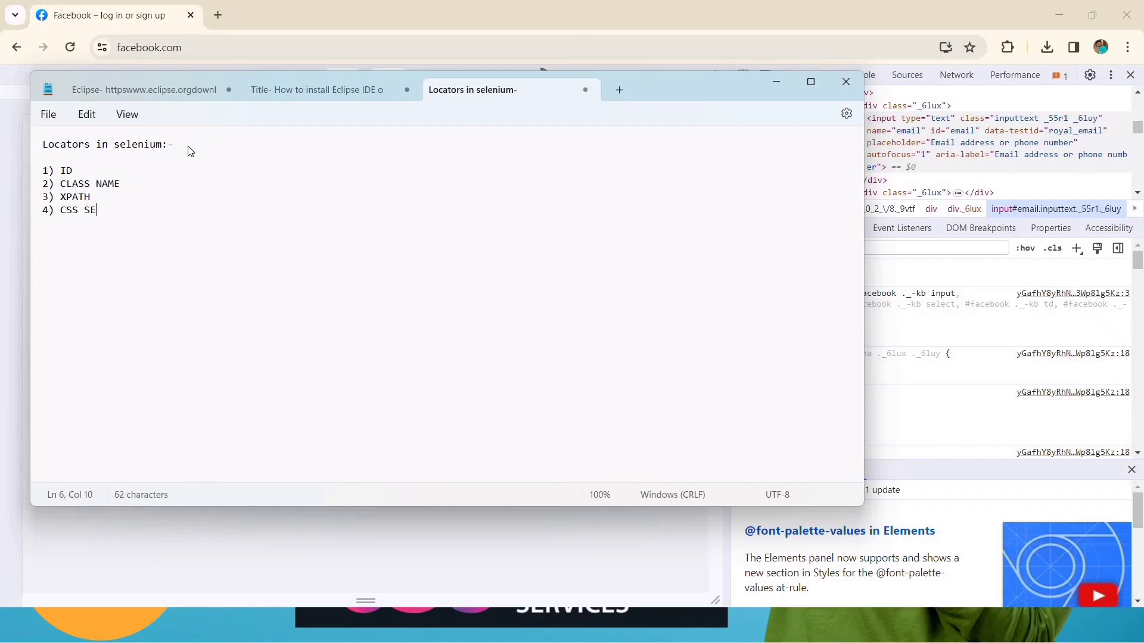
pyautogui.write('LETOR')
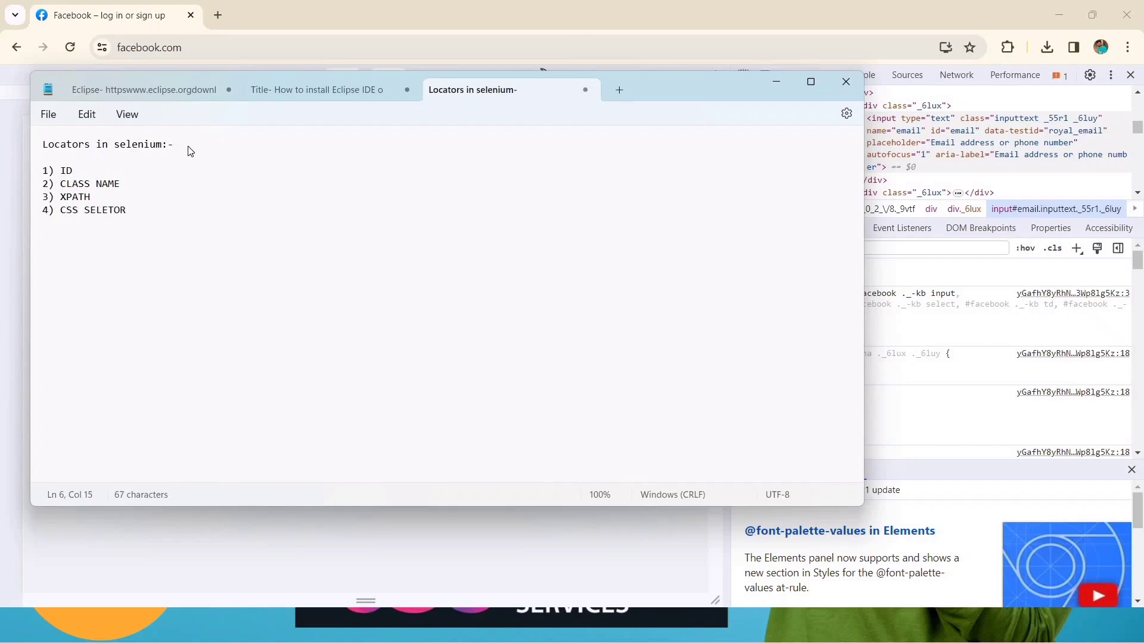
pyautogui.write('5)')
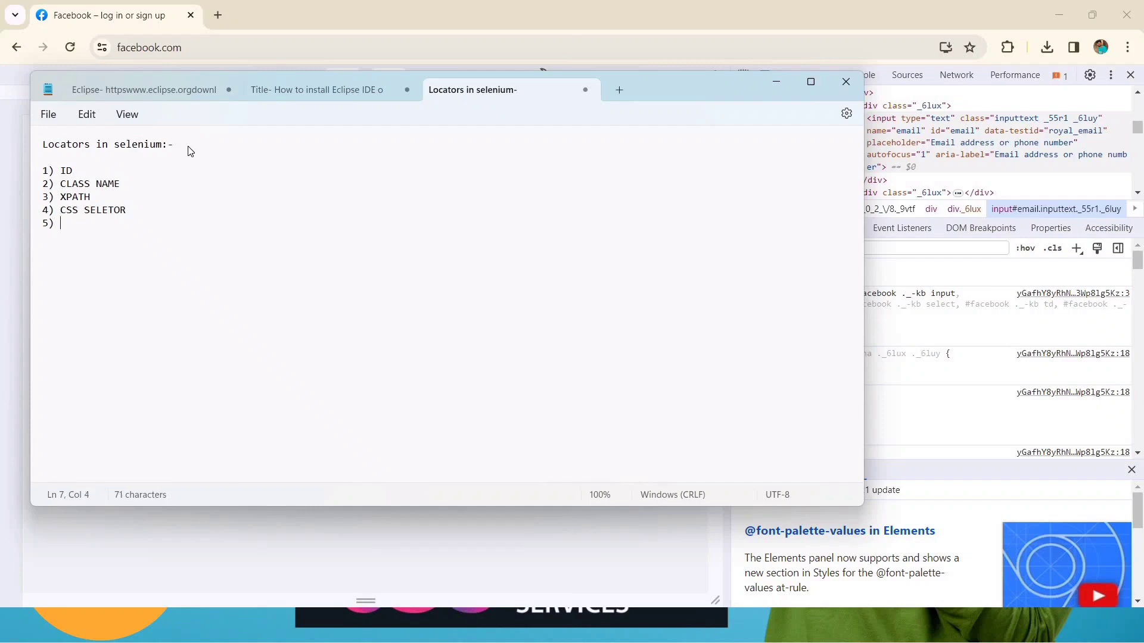
pyautogui.write('TAG NAME')
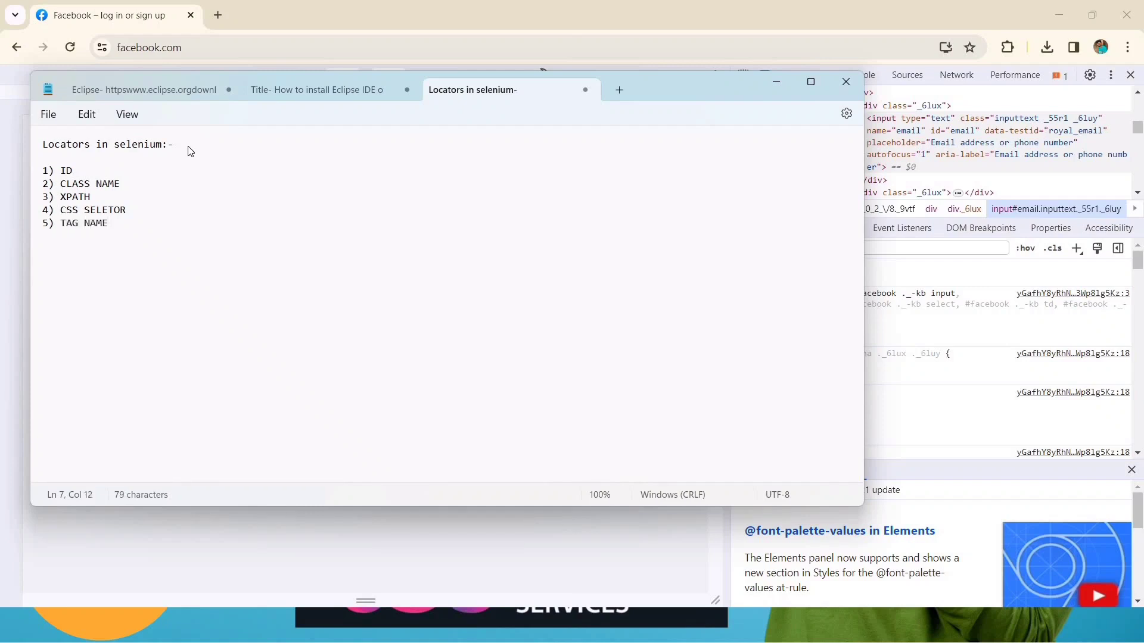
# Step: Finish the list with 6) LINK TEXT, 7) PARTIAL LINK TEXT and 8) TEXT
pyautogui.write('6')
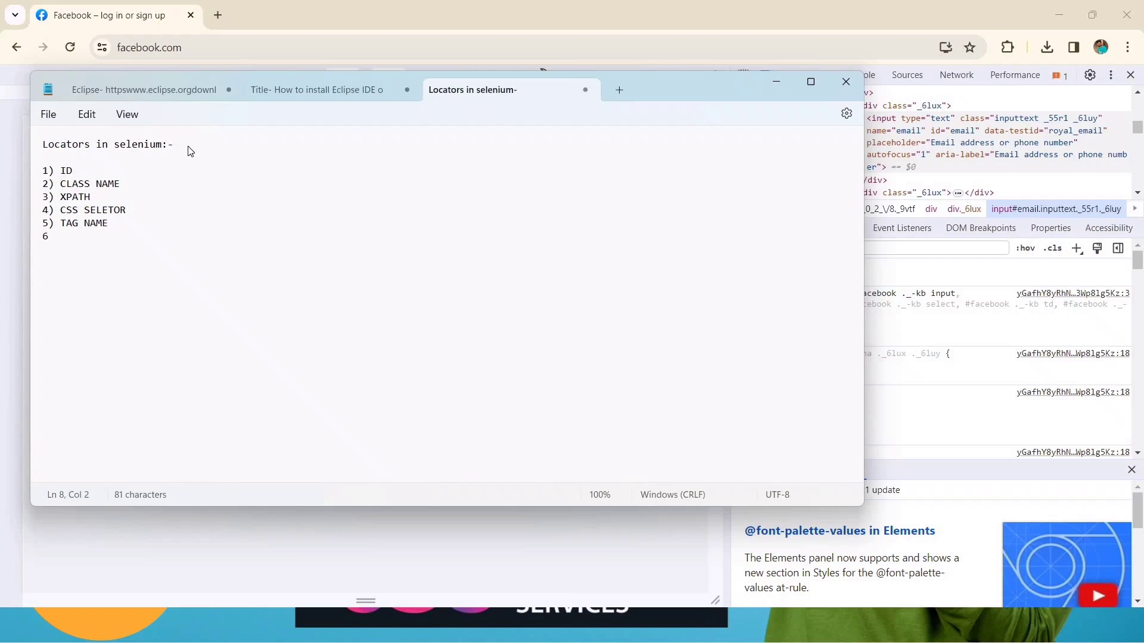
pyautogui.write('LINK TEXT')
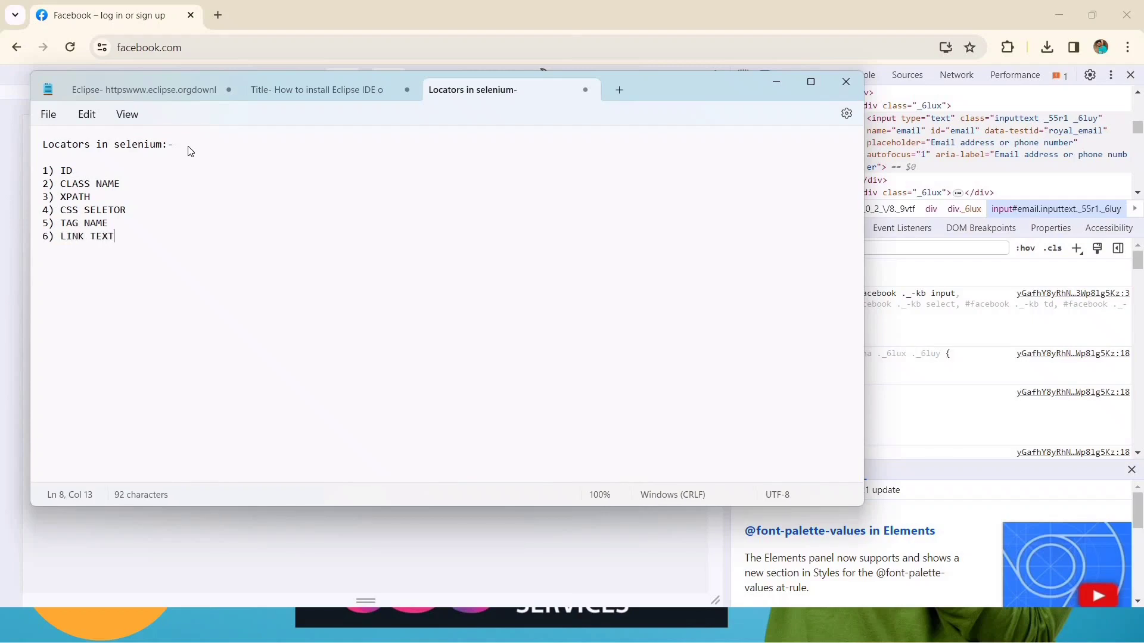
pyautogui.write('7) PARTIAL LINK TE')
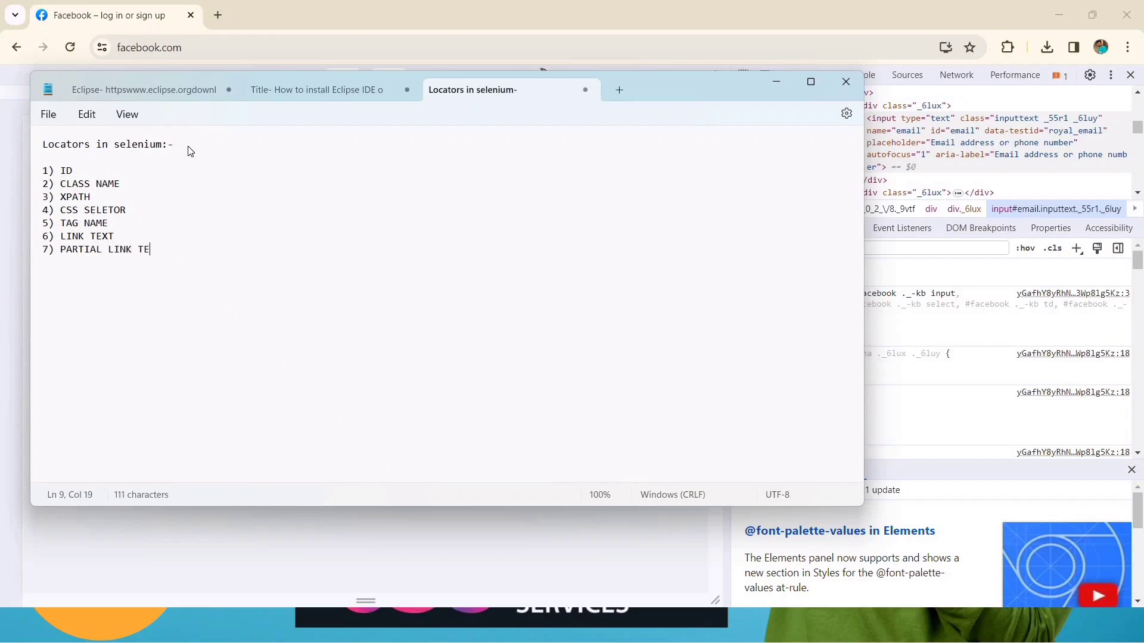
pyautogui.write('XT')
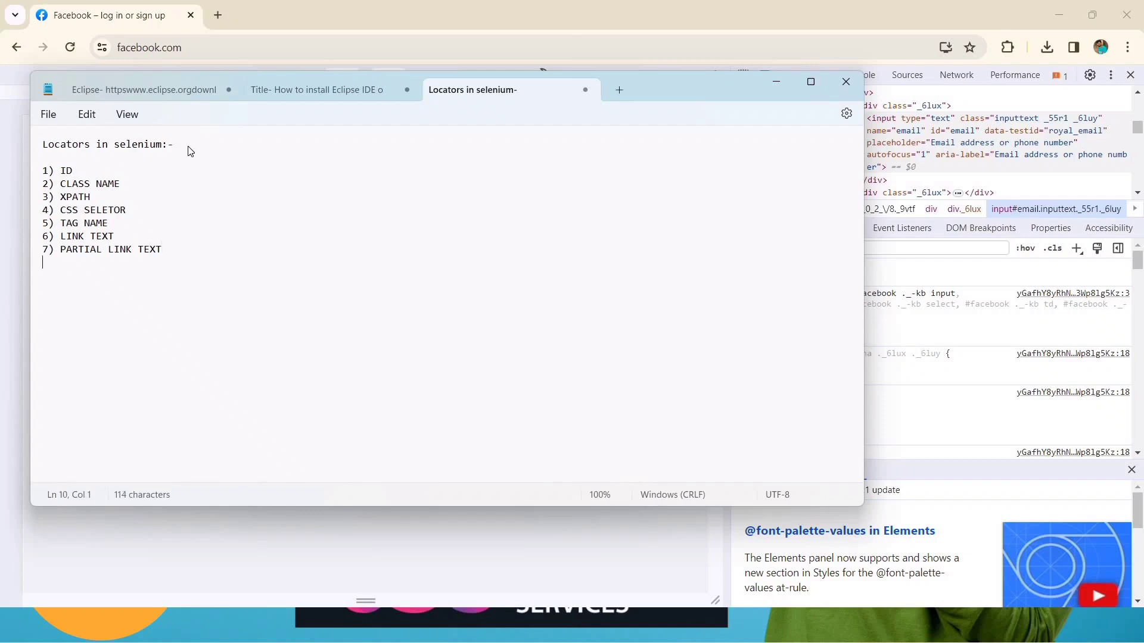
pyautogui.write('8)')
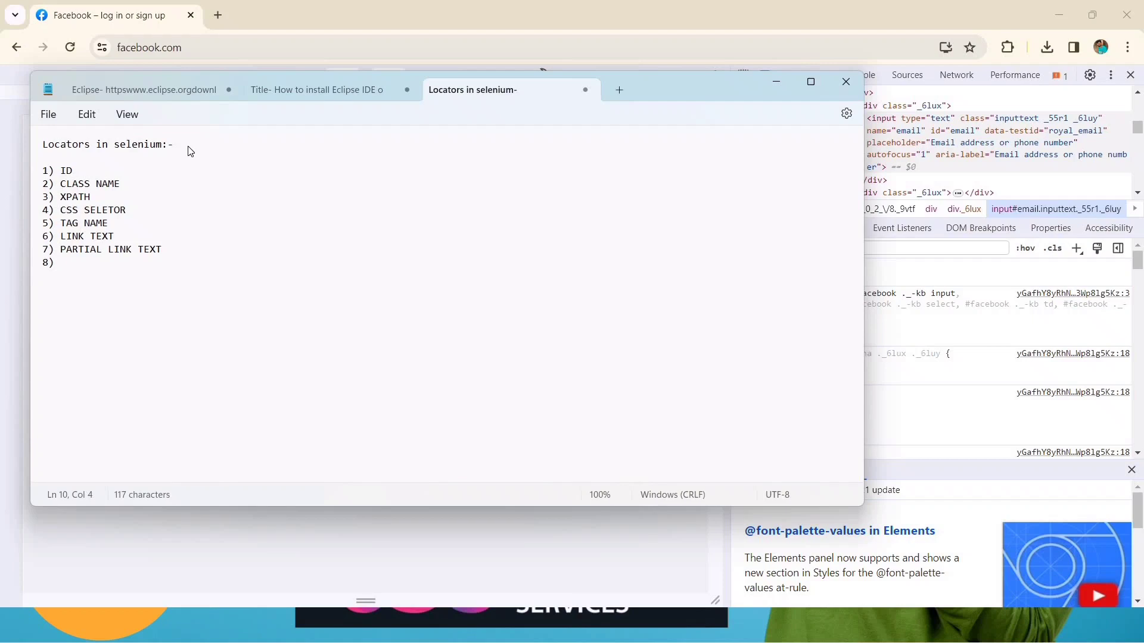
pyautogui.write('TEX')
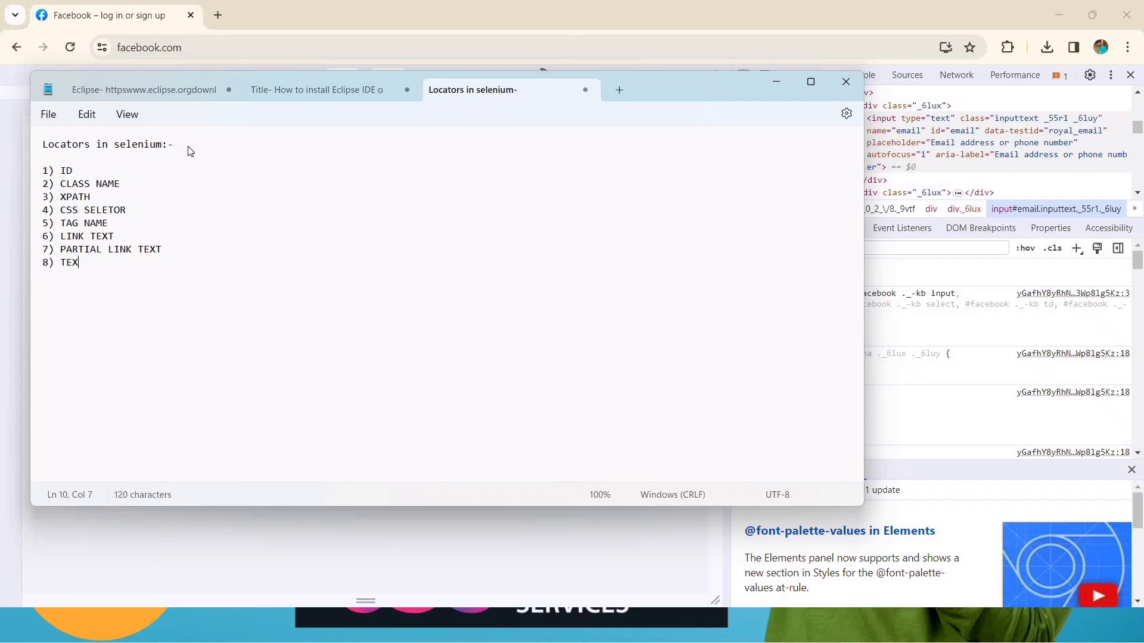
pyautogui.write('T')
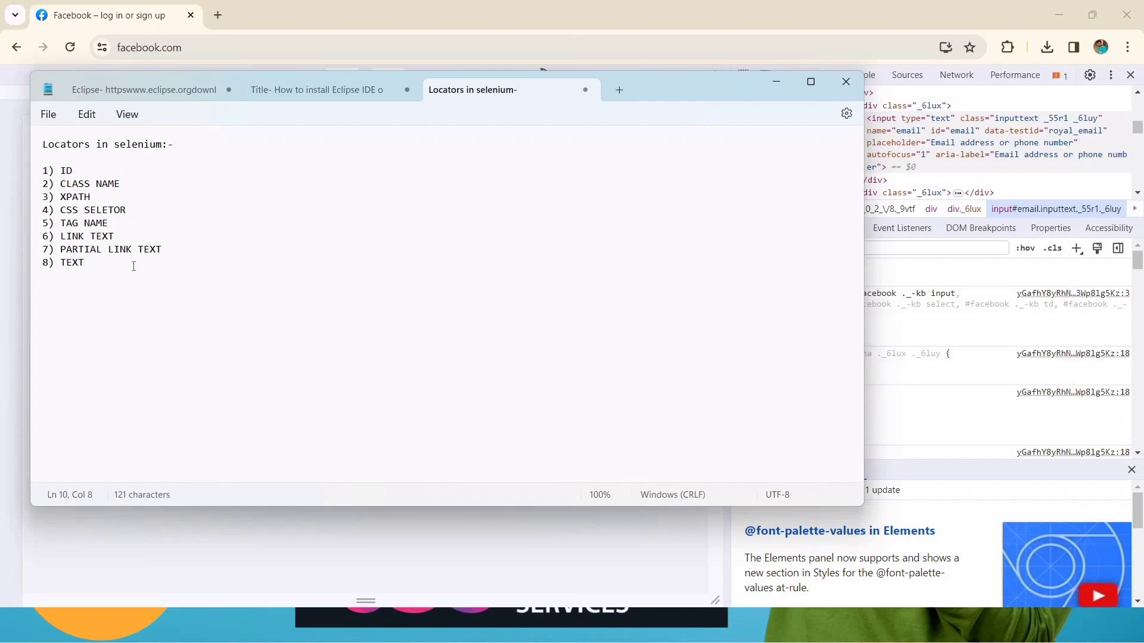
pyautogui.moveTo(59, 197); pyautogui.dragTo(84, 262)
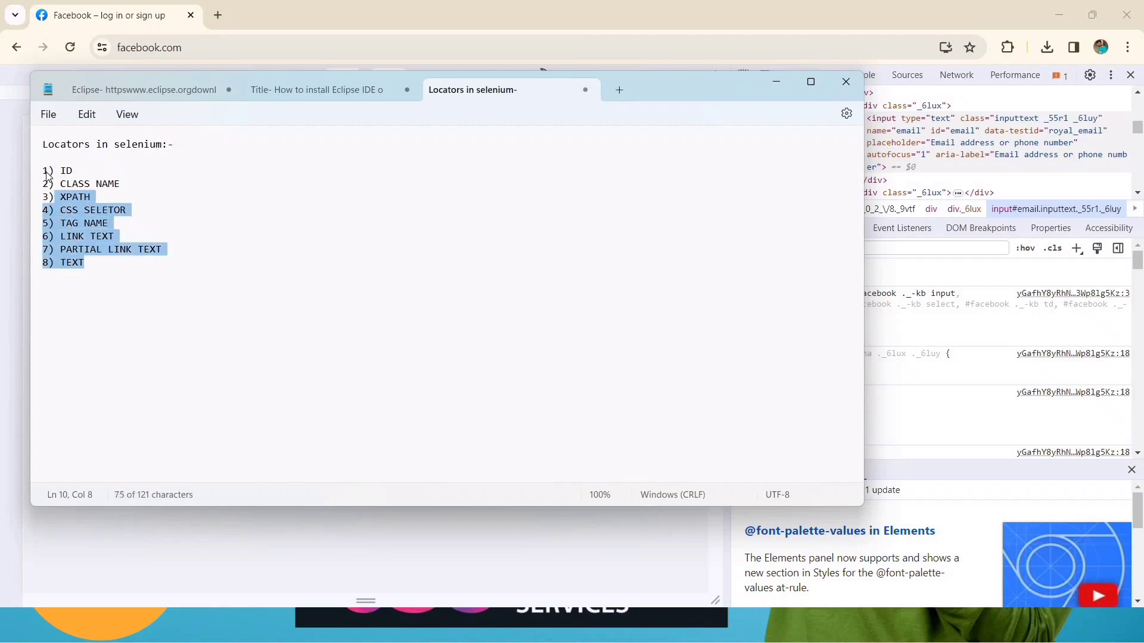
pyautogui.click(135, 297)
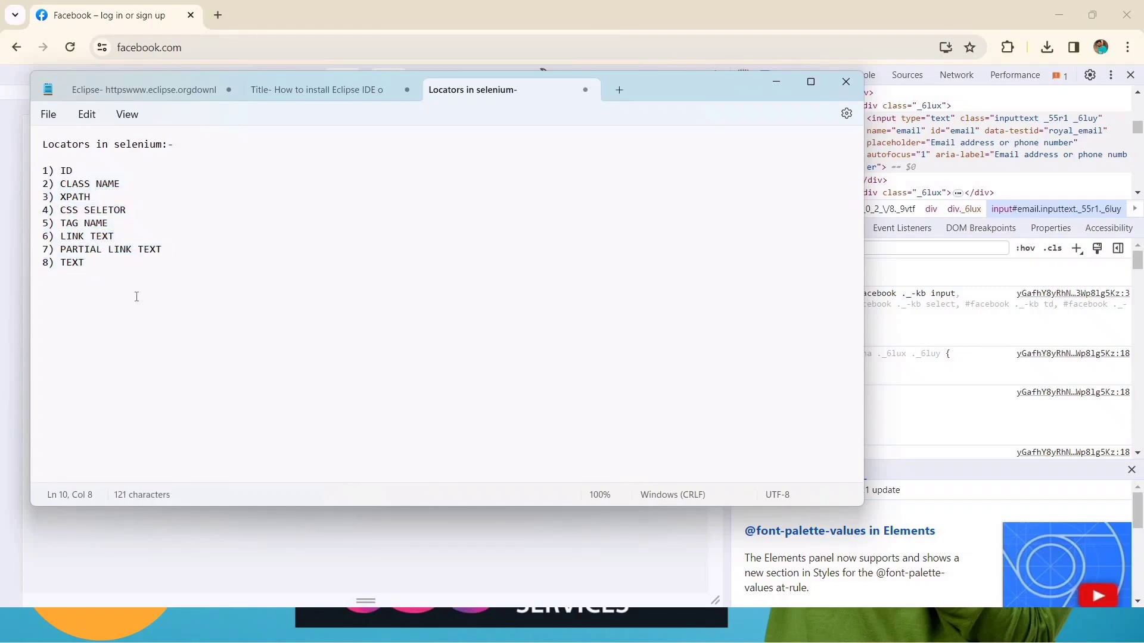
pyautogui.moveTo(59, 184); pyautogui.dragTo(84, 262)
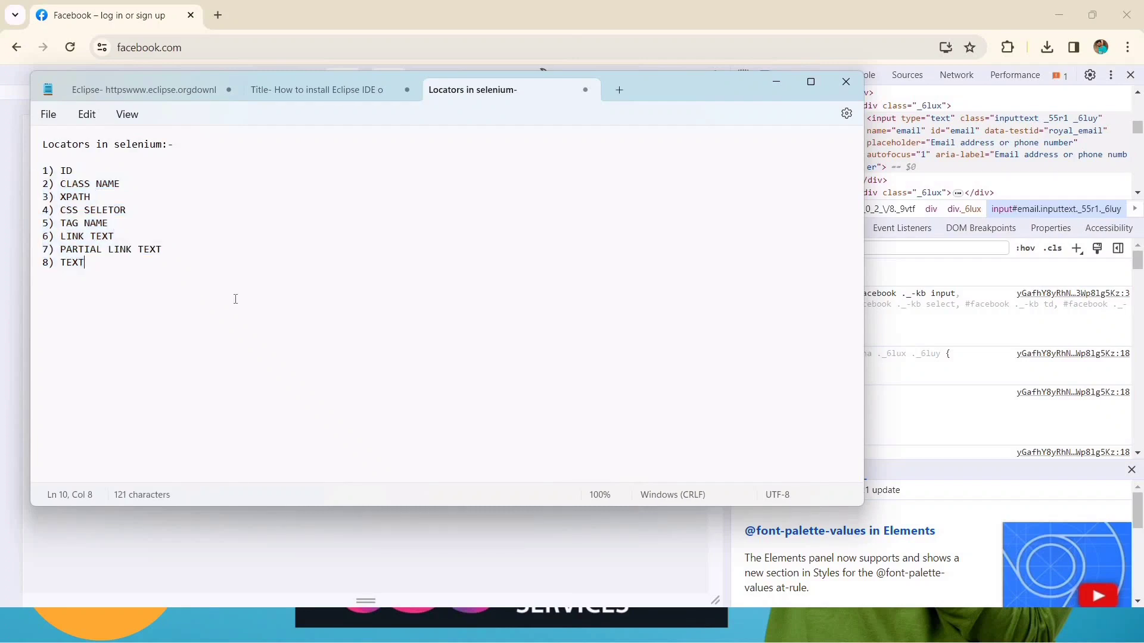
pyautogui.moveTo(325, 193)
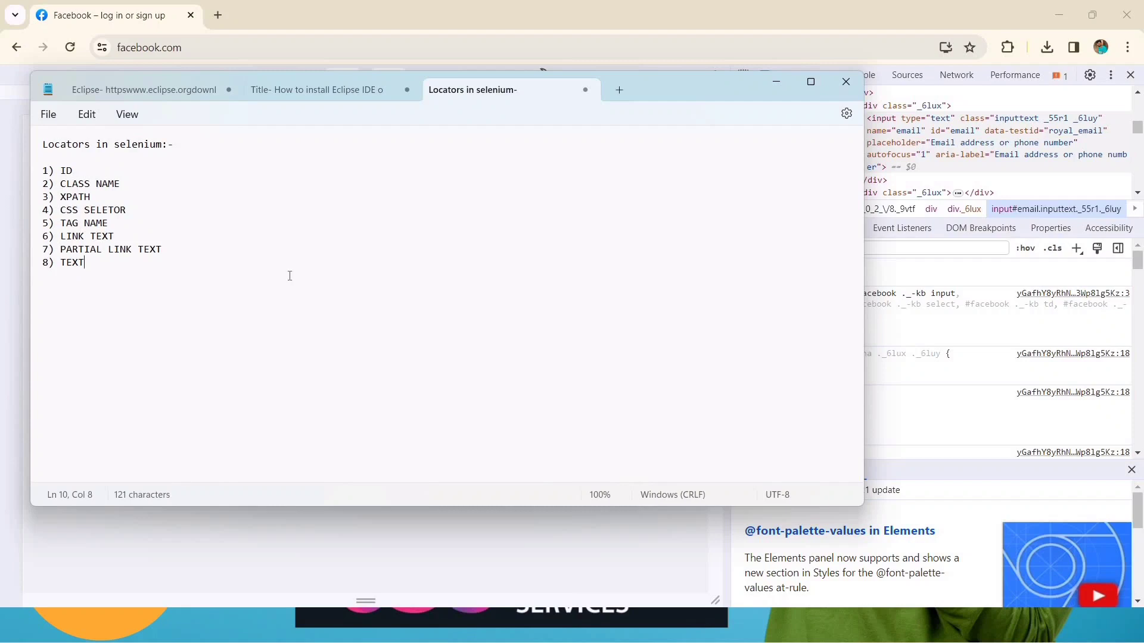
pyautogui.moveTo(272, 318)
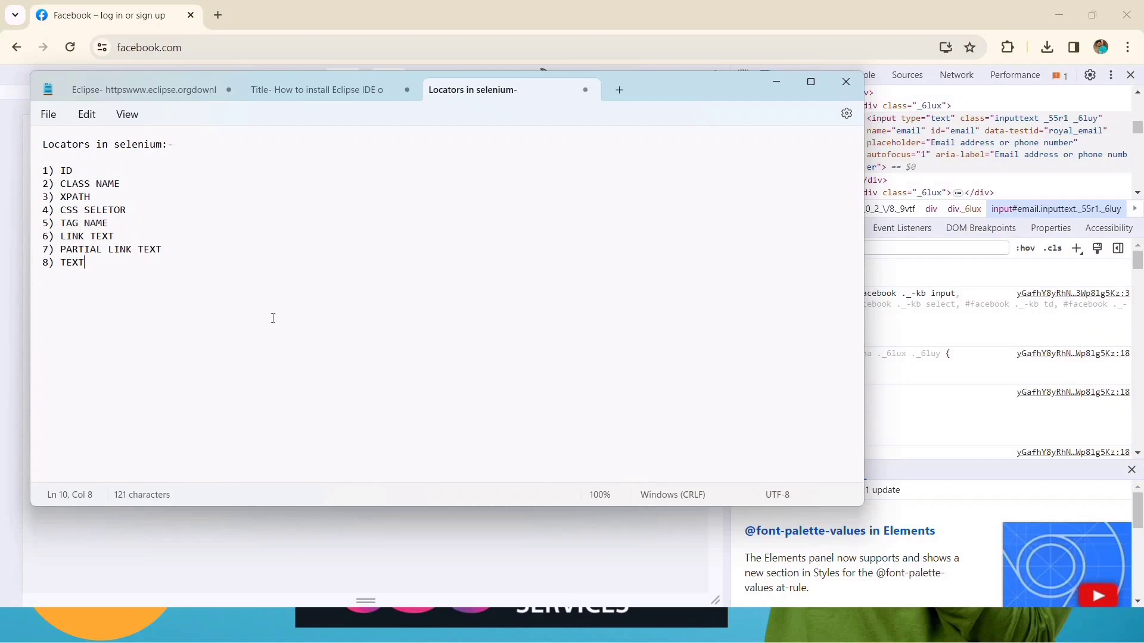
pyautogui.moveTo(227, 333)
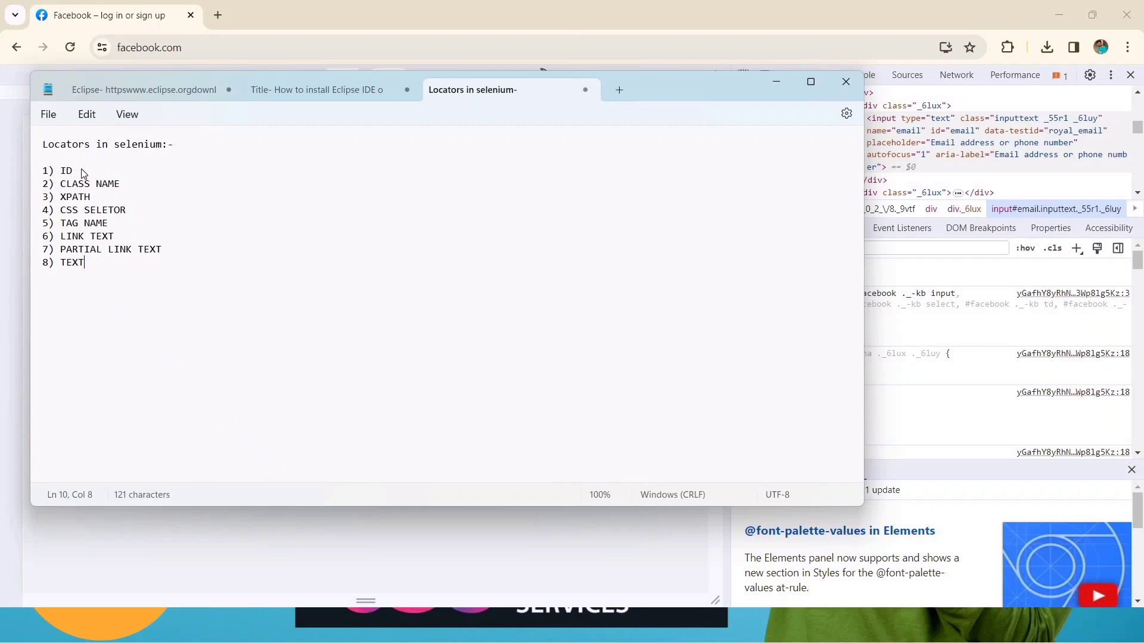
pyautogui.doubleClick(65, 170)
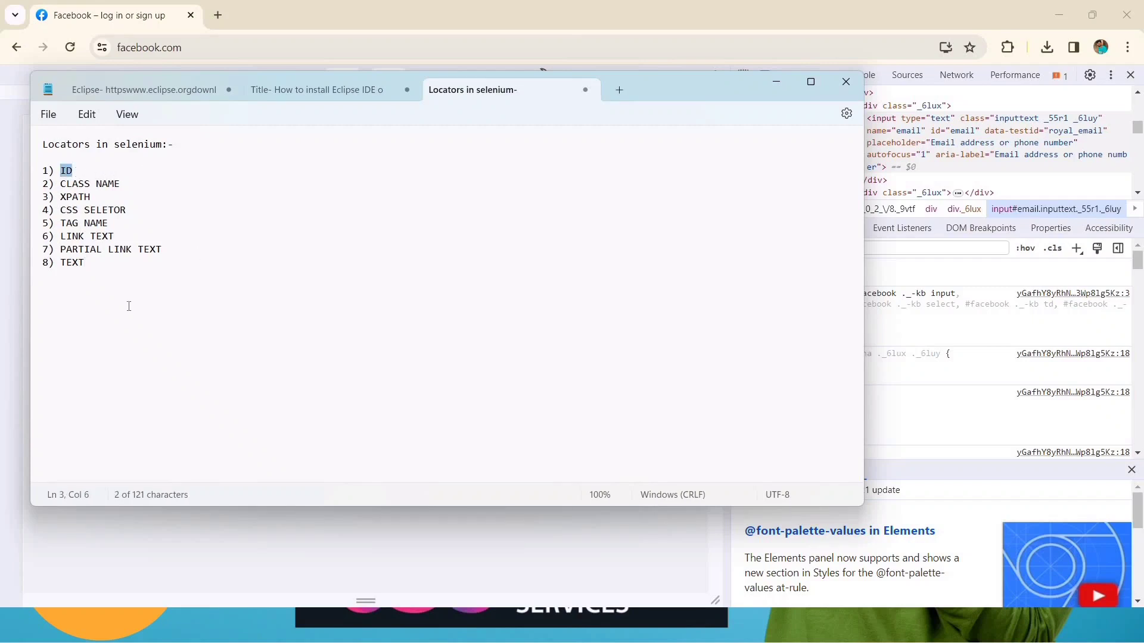
pyautogui.moveTo(59, 170); pyautogui.dragTo(84, 262)
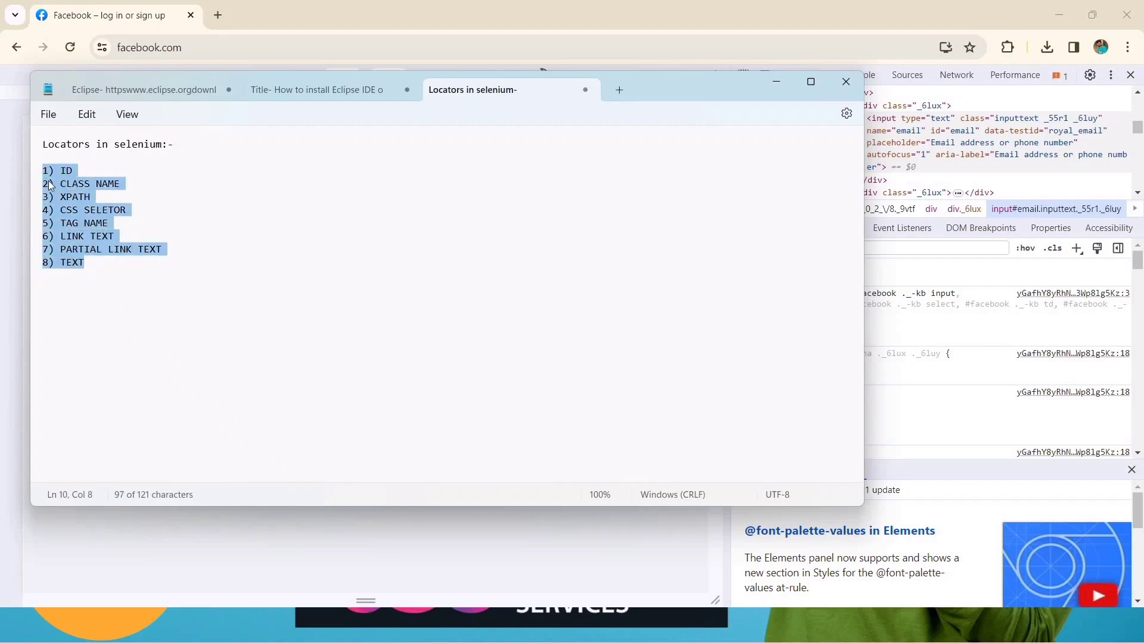
pyautogui.click(553, 182)
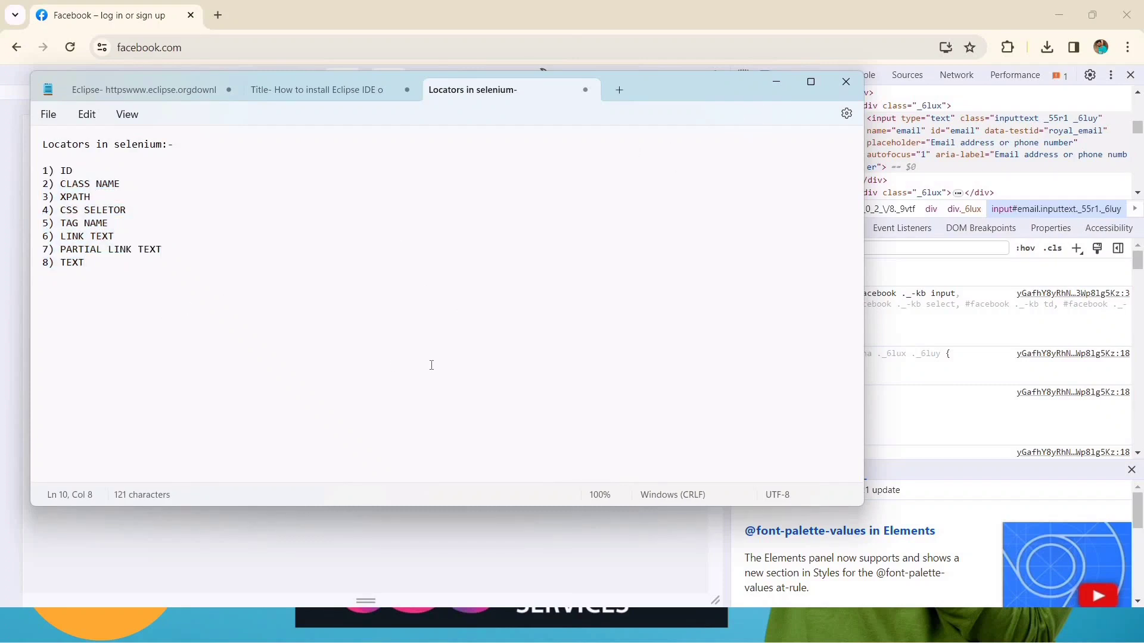
pyautogui.moveTo(340, 288)
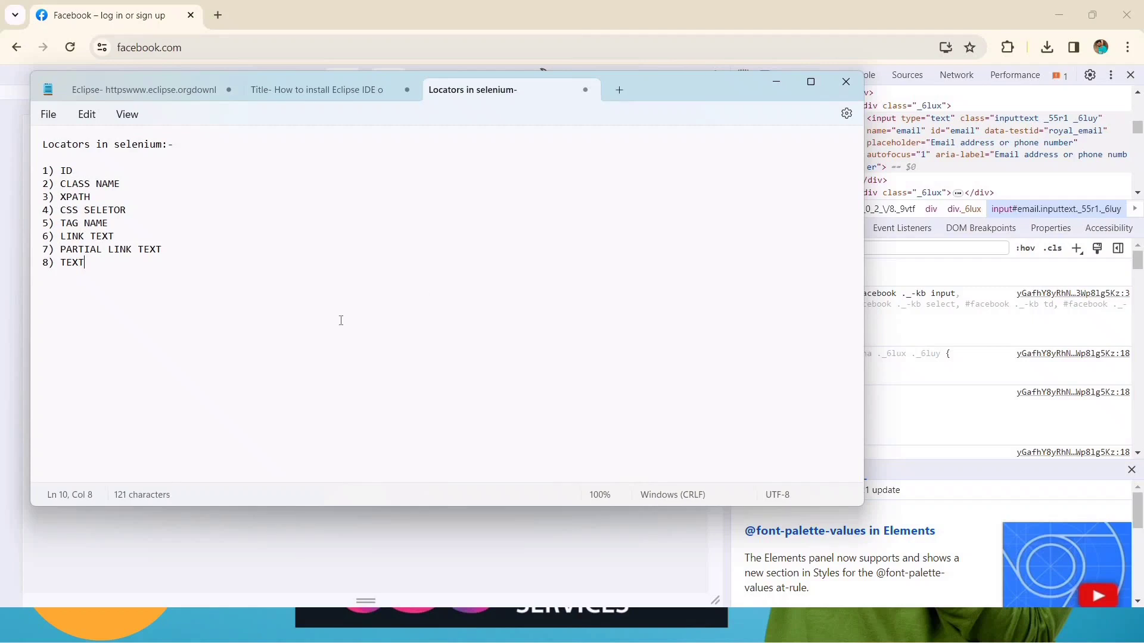
pyautogui.doubleClick(72, 262)
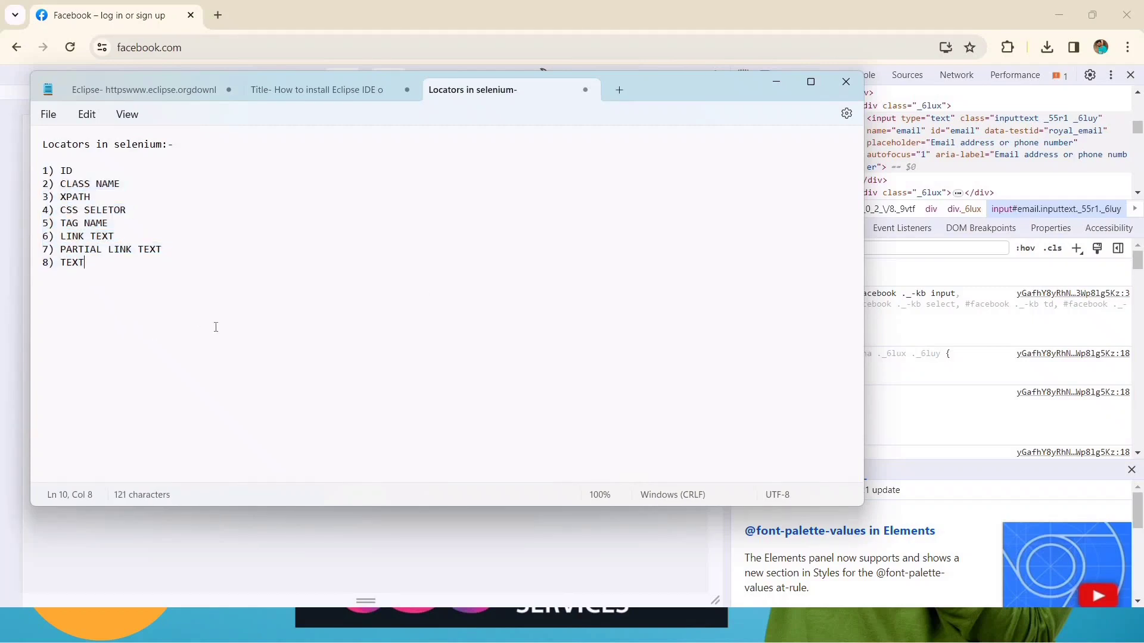
pyautogui.moveTo(332, 356)
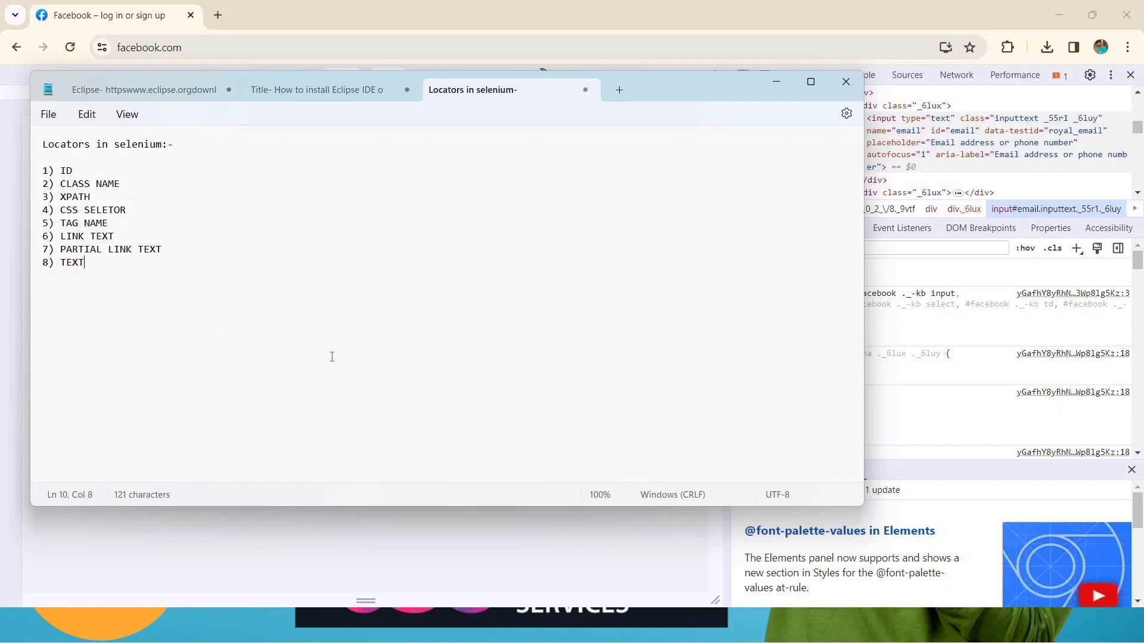